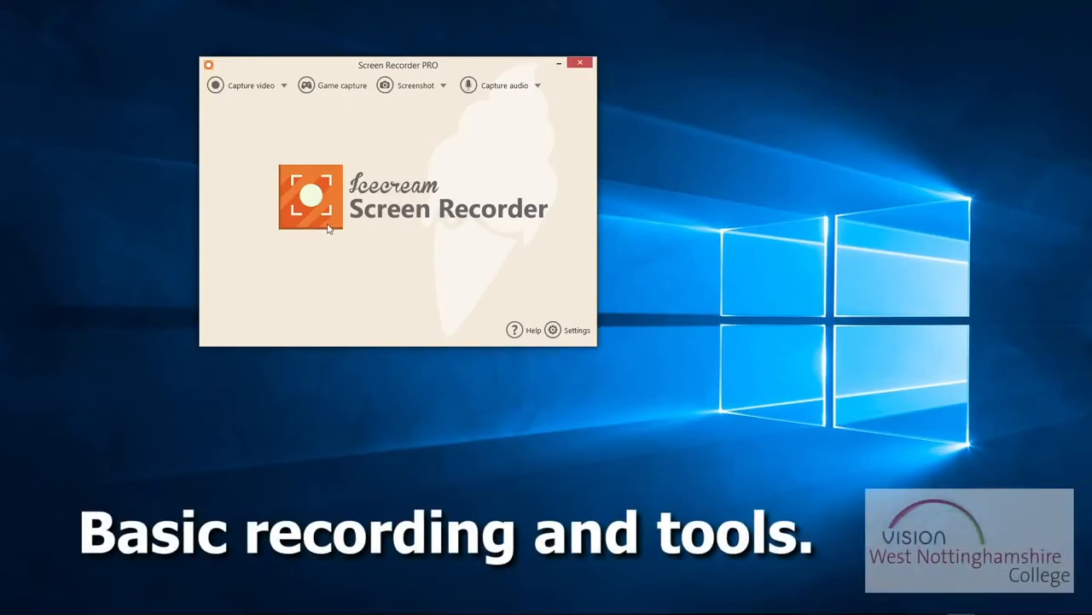
mouse_move(276, 124)
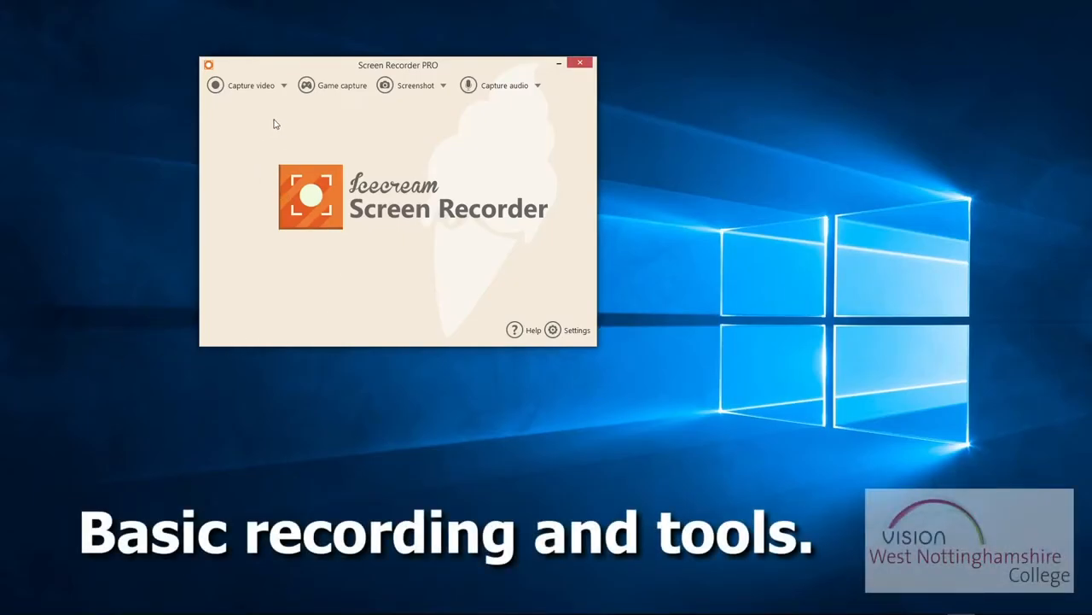
- Open the Capture video options to record the second display fullscreen
click(283, 84)
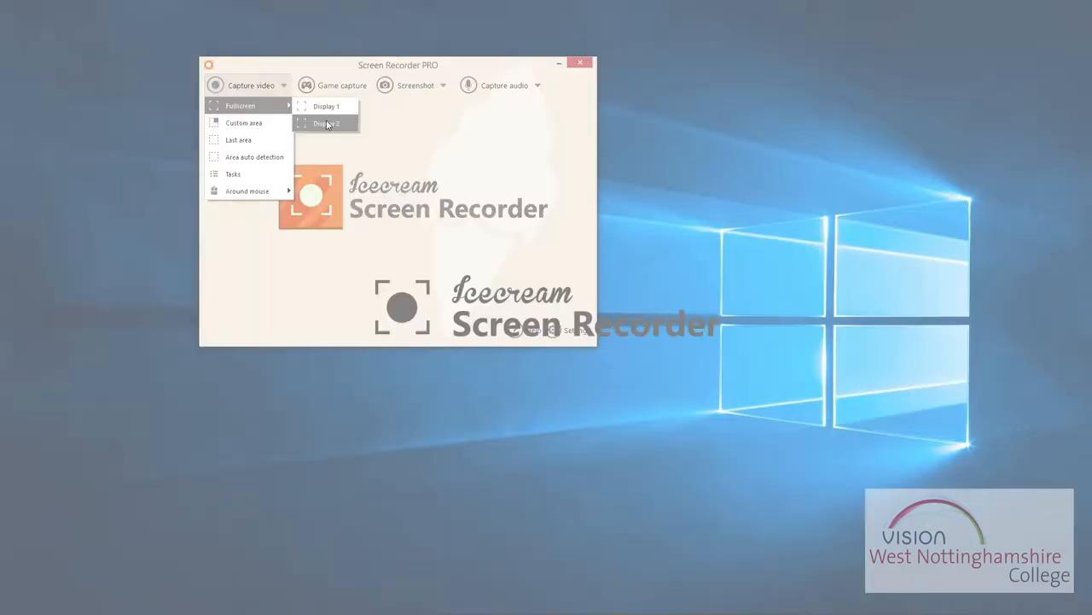
mouse_move(340, 124)
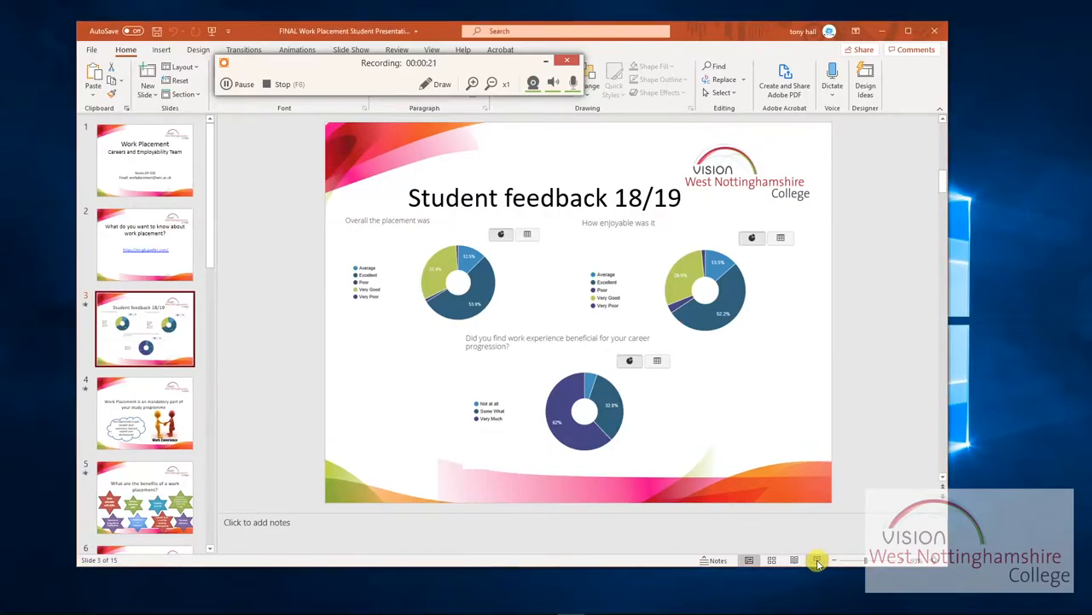
click(817, 560)
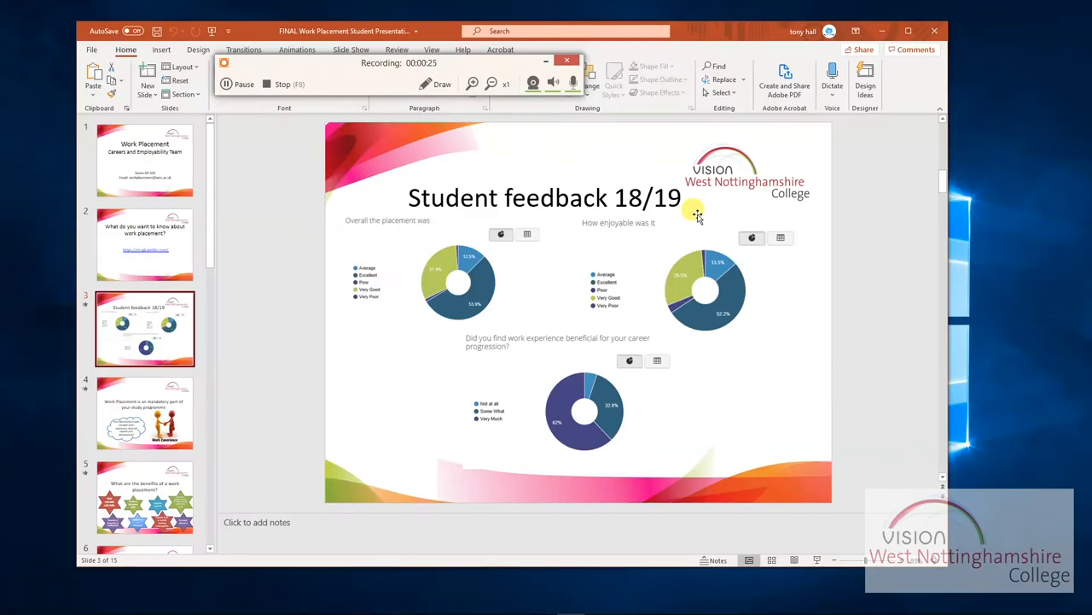
mouse_move(600, 312)
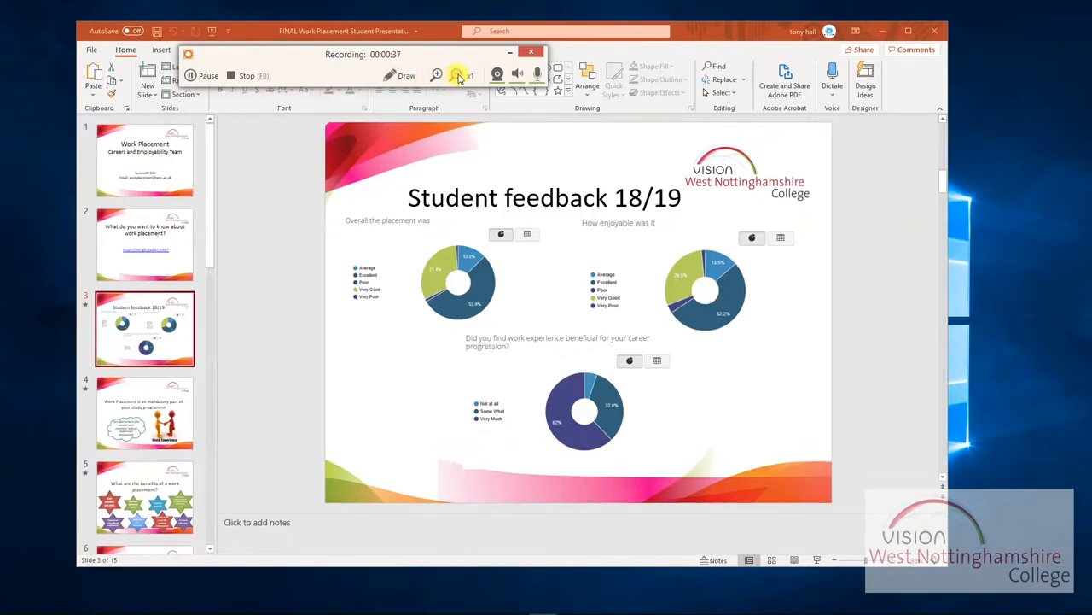
mouse_move(498, 72)
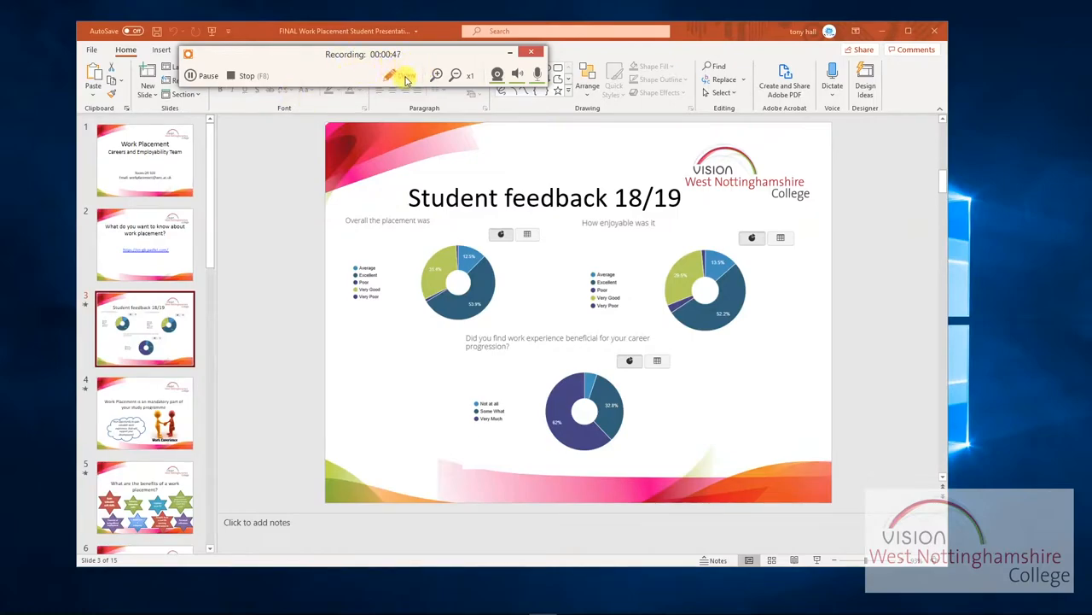
- Draw a green zigzag and clear it, then a red wavy line, and clear all
click(403, 75)
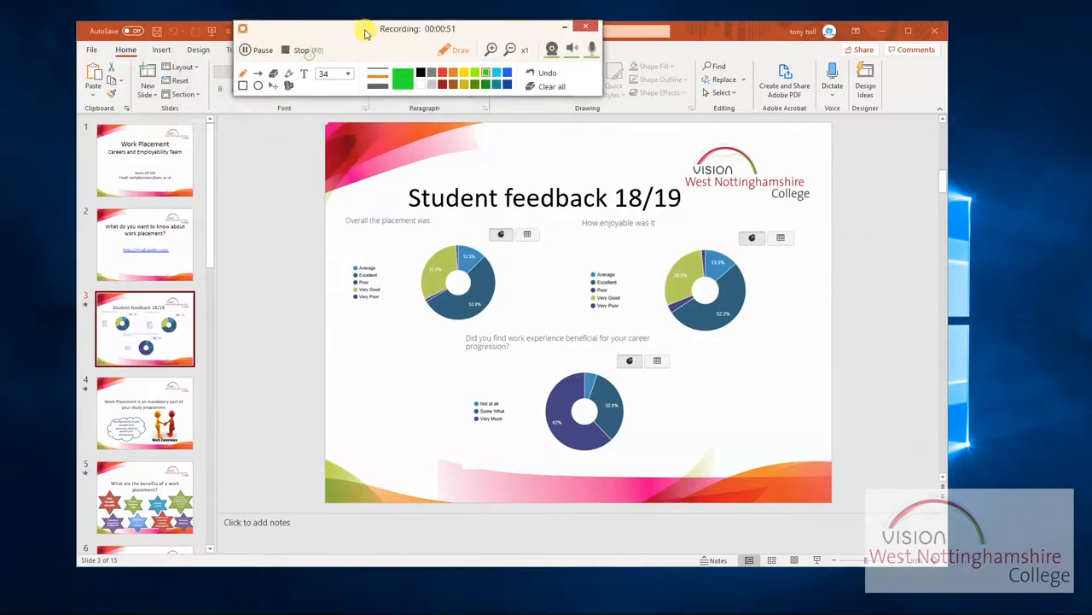
mouse_move(311, 140)
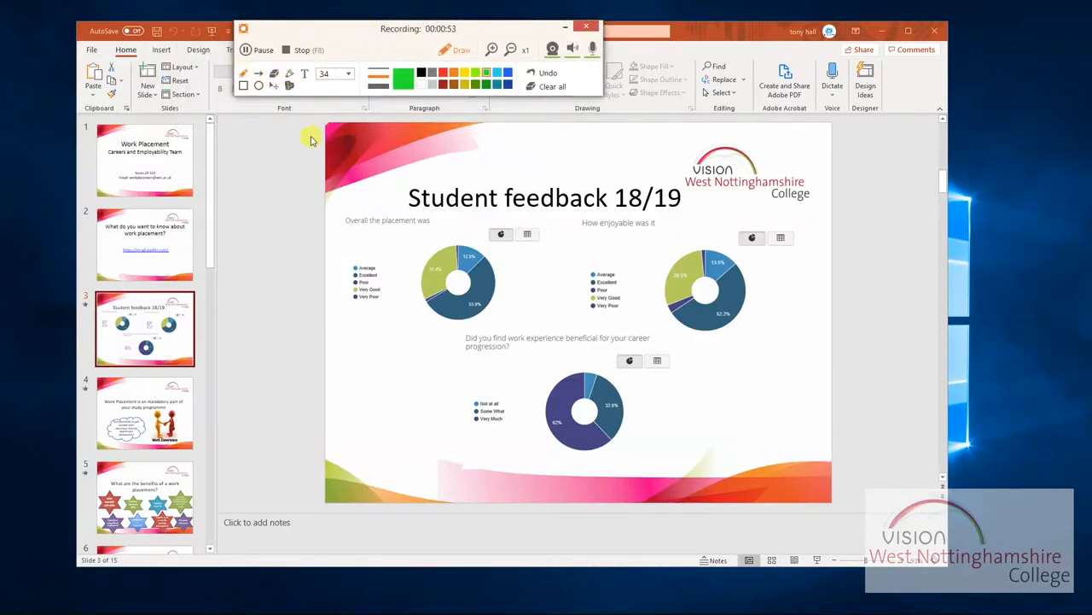
drag(546, 153, 584, 376)
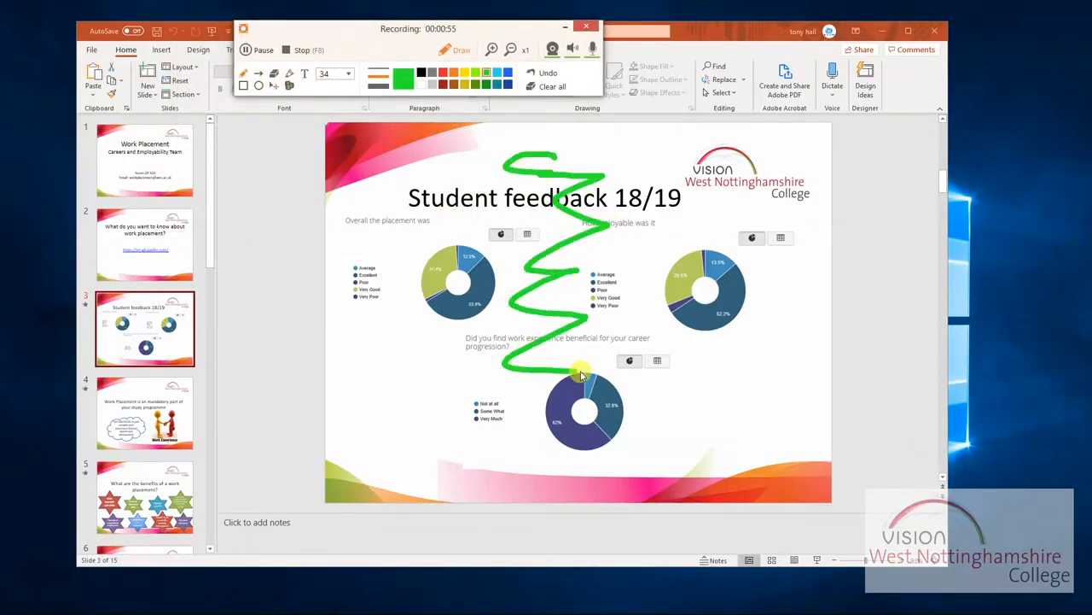
click(552, 86)
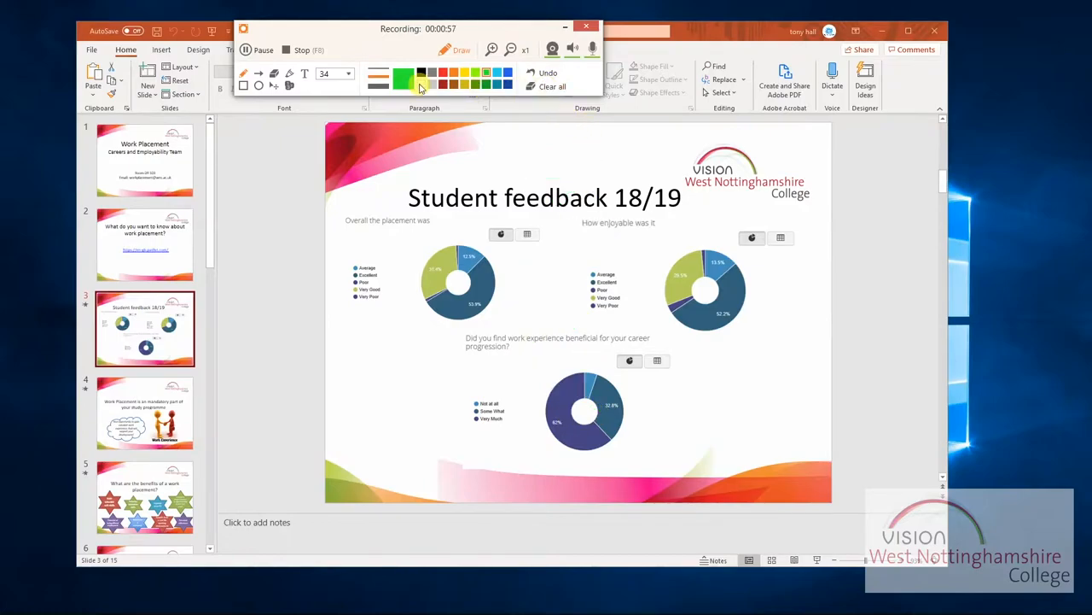
click(403, 79)
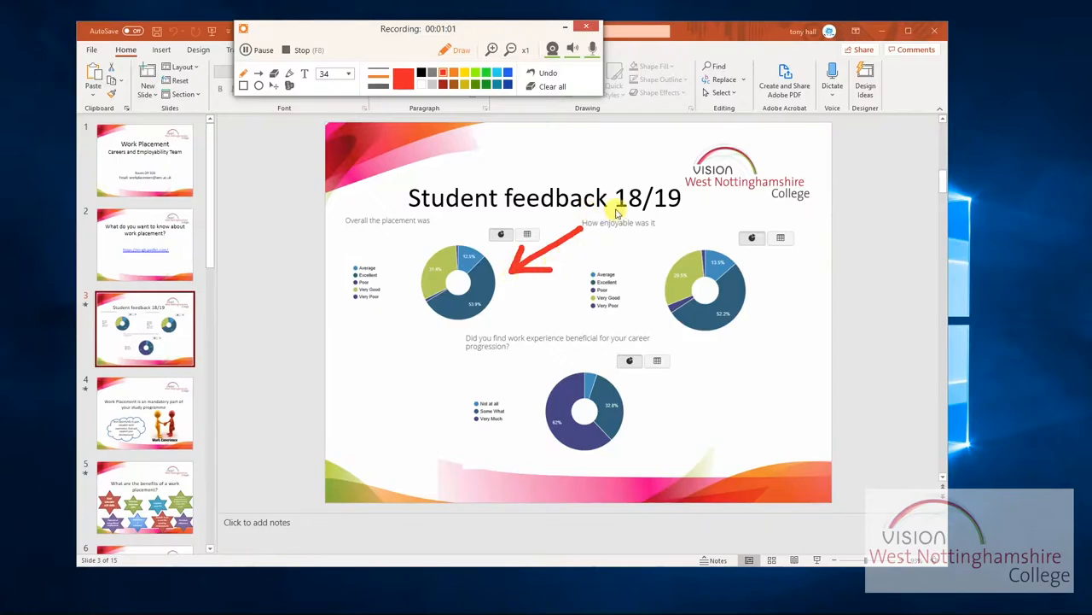
drag(606, 218, 794, 213)
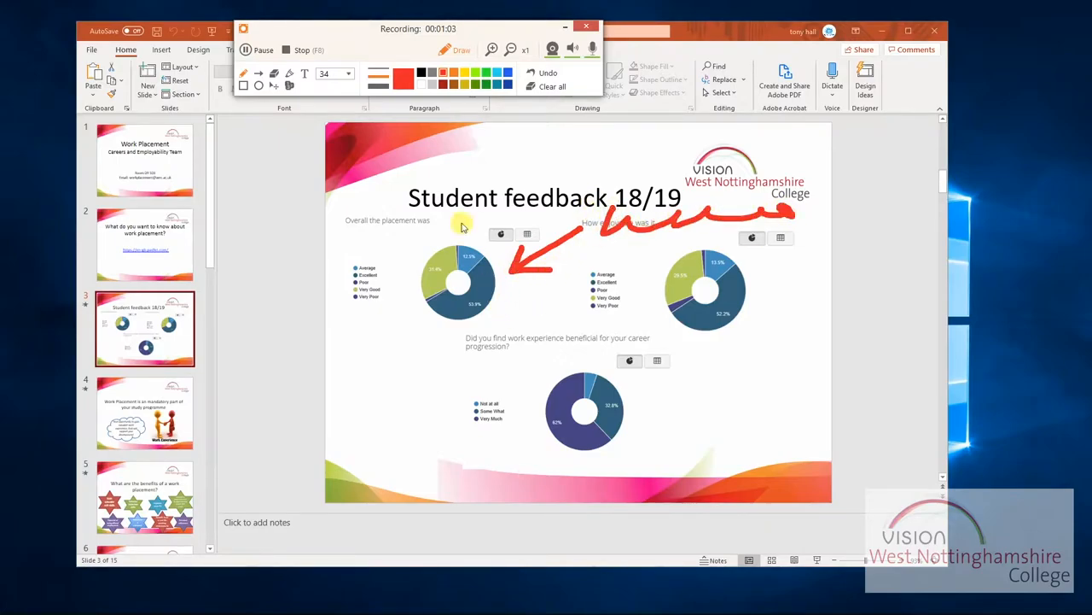
mouse_move(642, 104)
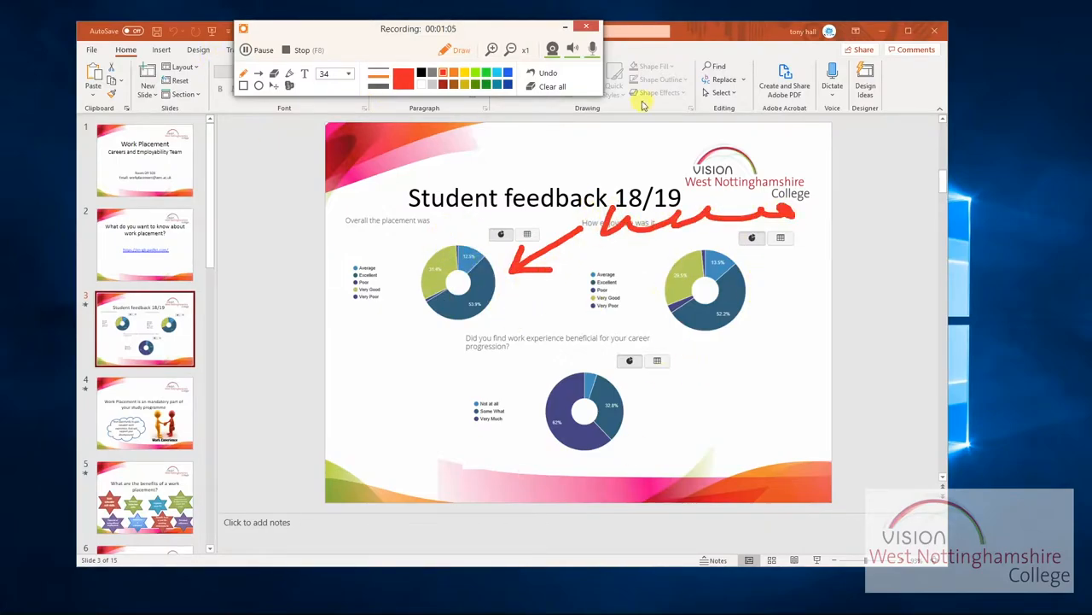
click(553, 86)
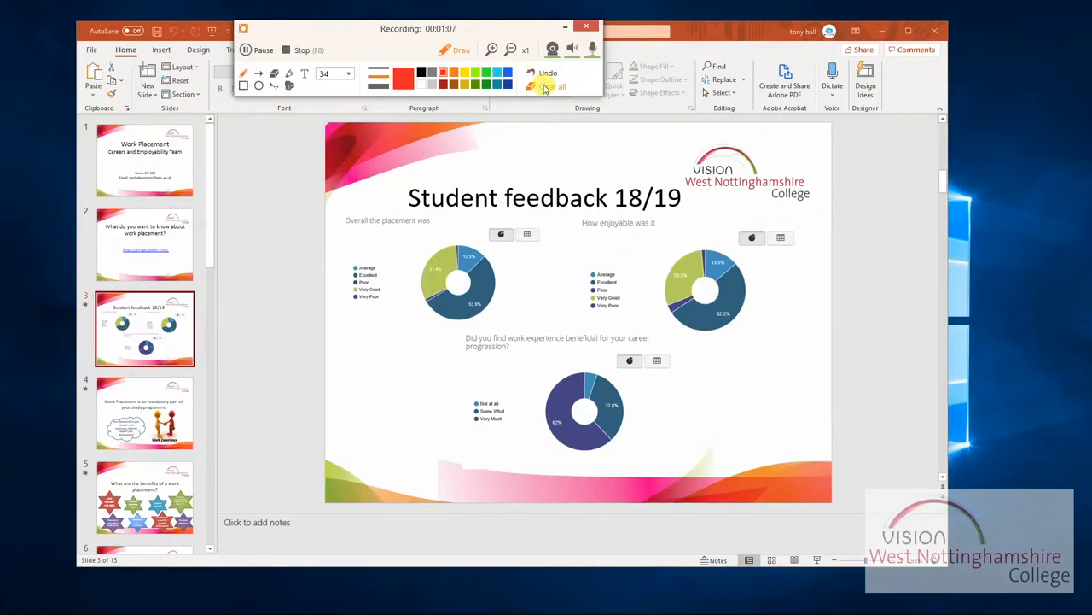
- Shade the first chart with a translucent highlight box, clear it, then drag another mark
drag(500, 166, 473, 333)
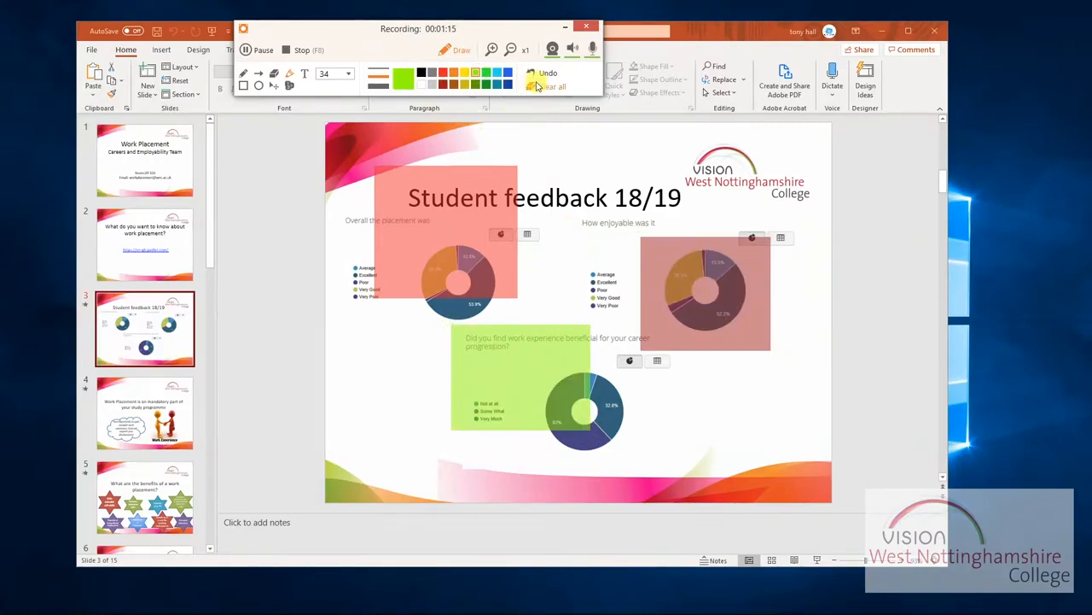
click(552, 86)
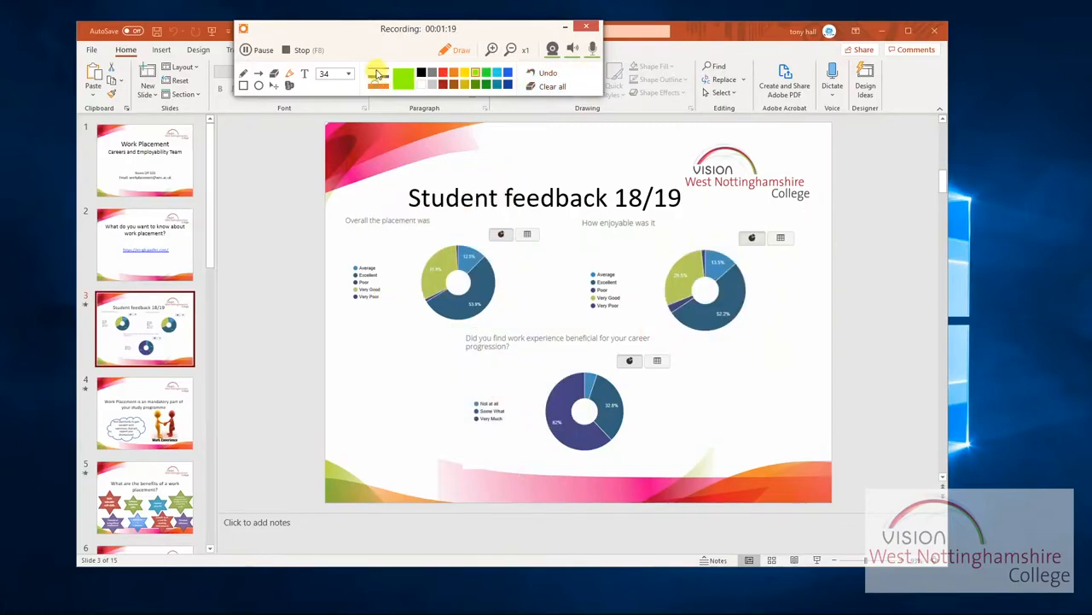
drag(409, 197, 551, 196)
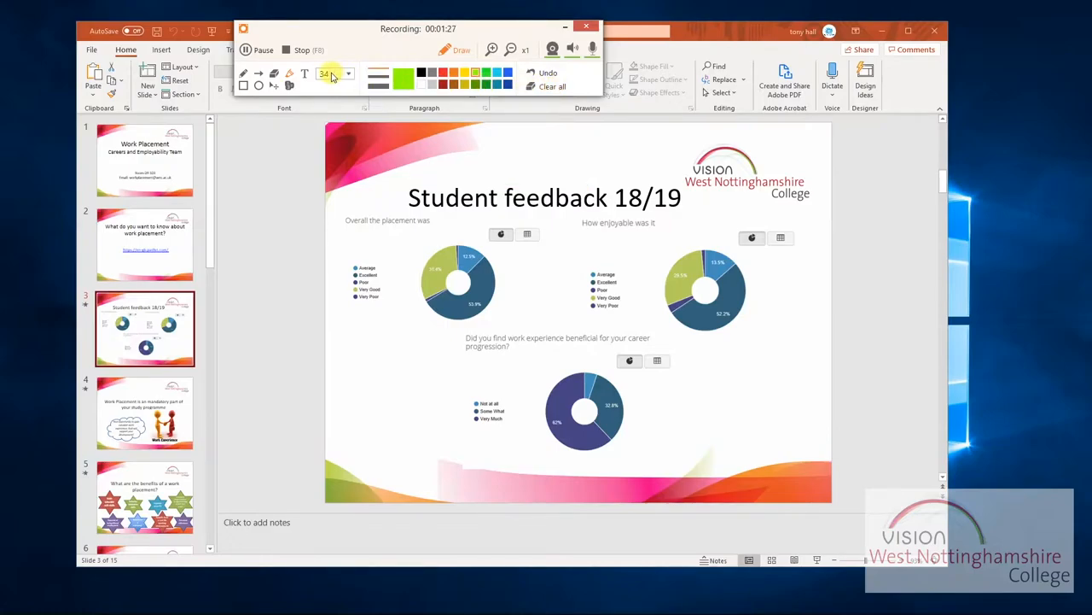
- Type the green text 'wegfergergergerl' between the two top charts
click(349, 75)
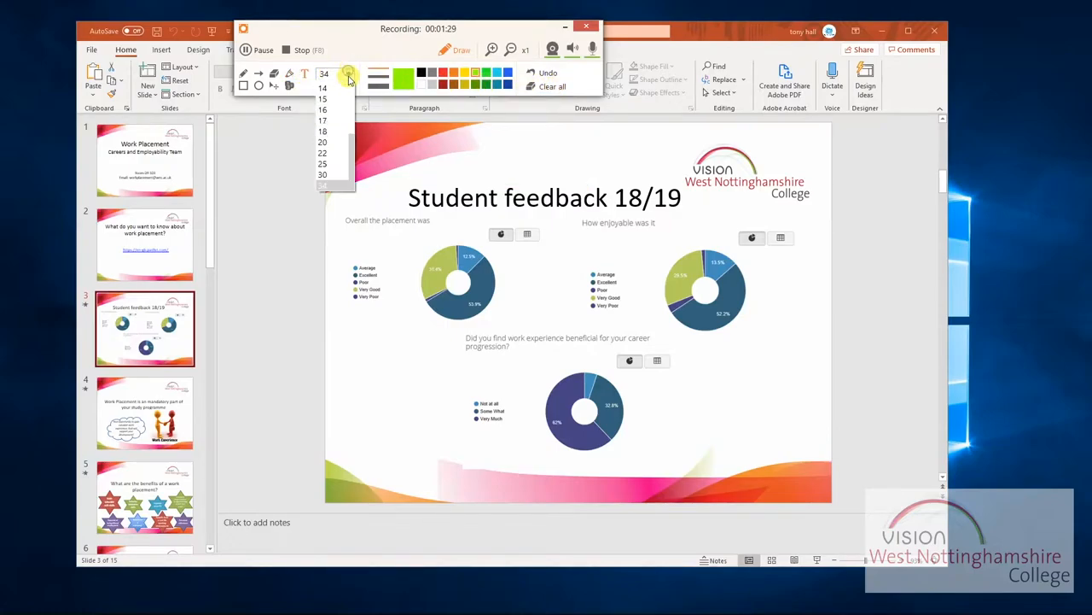
click(523, 285)
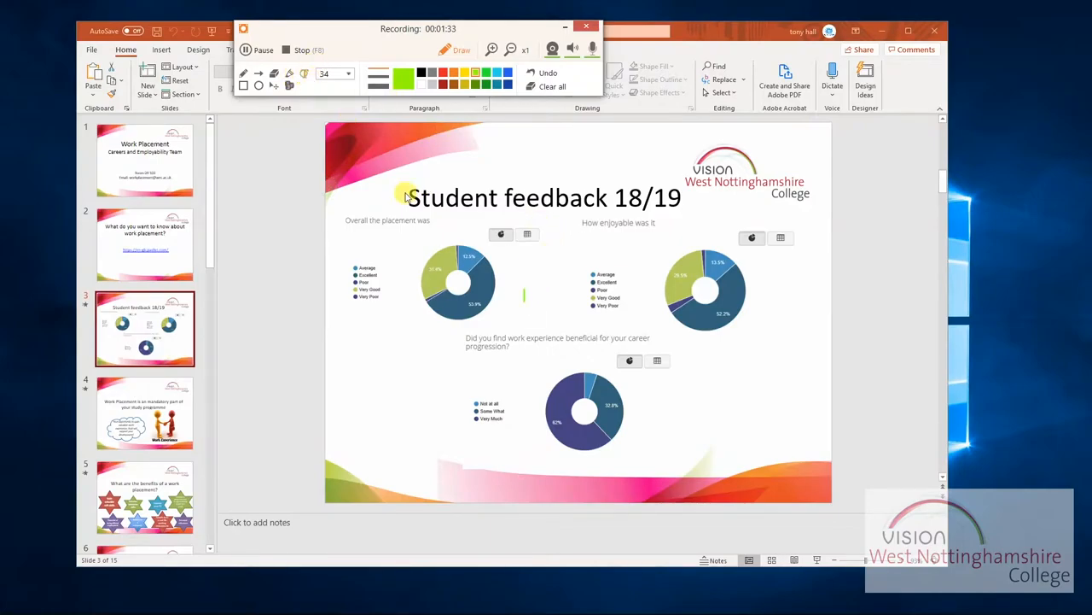
text(weg)
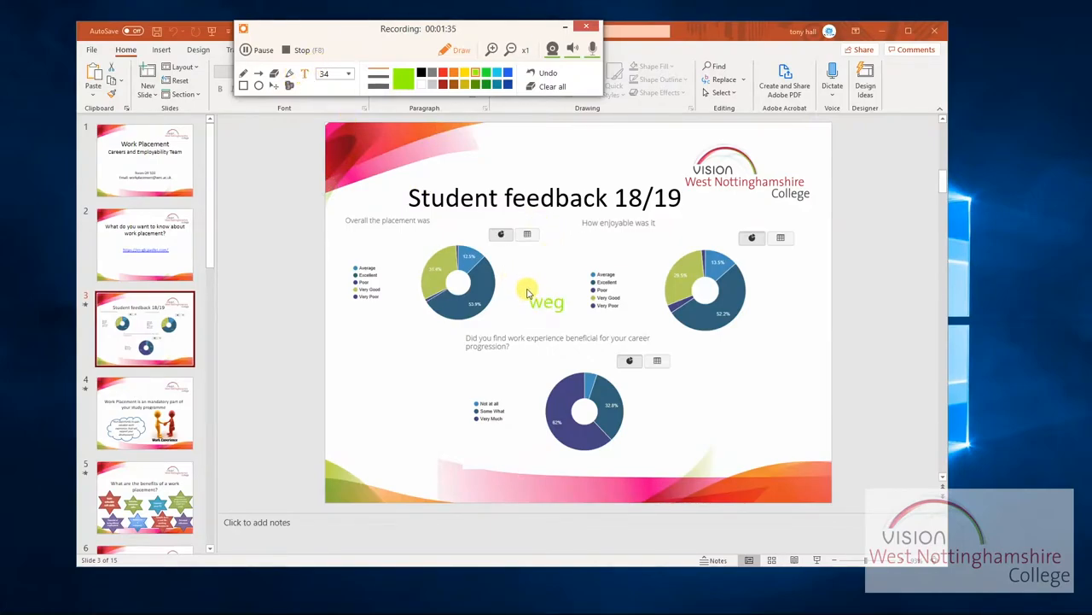
text(fergergergerl)
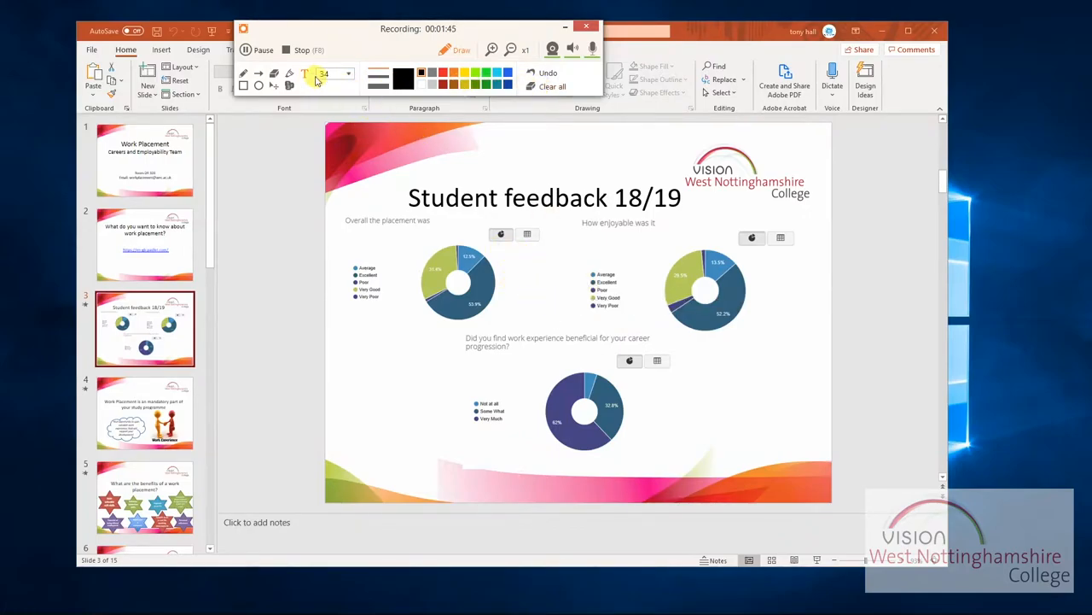
mouse_move(789, 273)
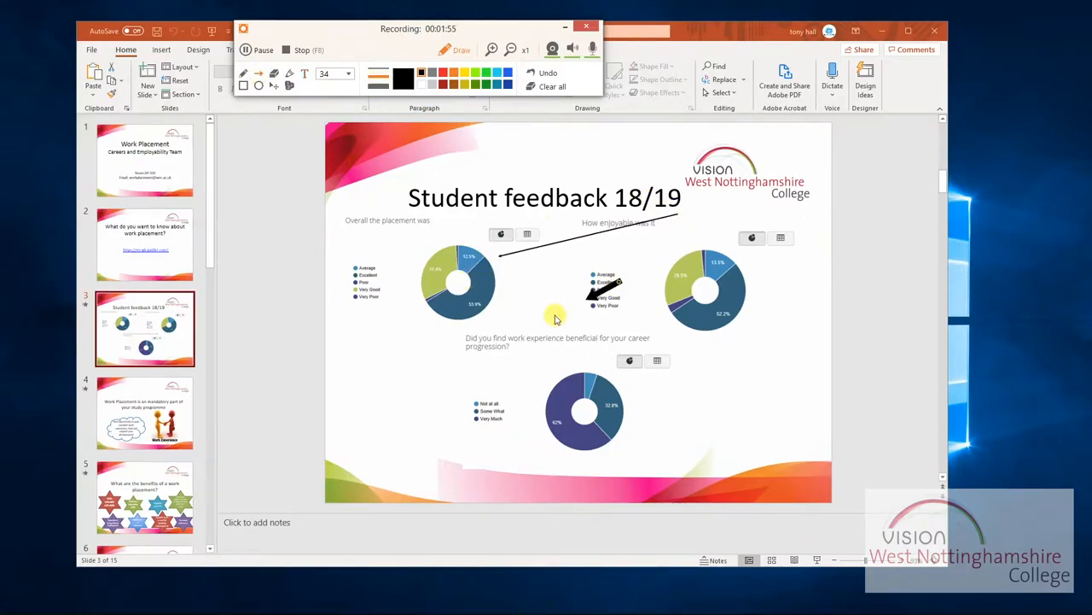
- Draw a thick black arrow toward the first chart, then use the annotation toolbar
drag(661, 350, 473, 373)
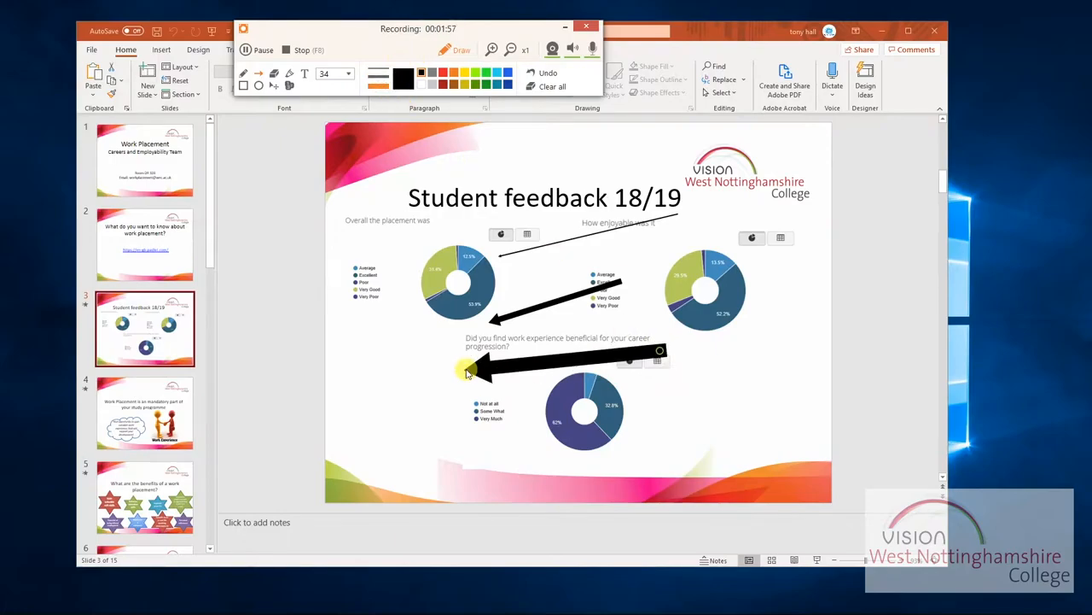
click(549, 75)
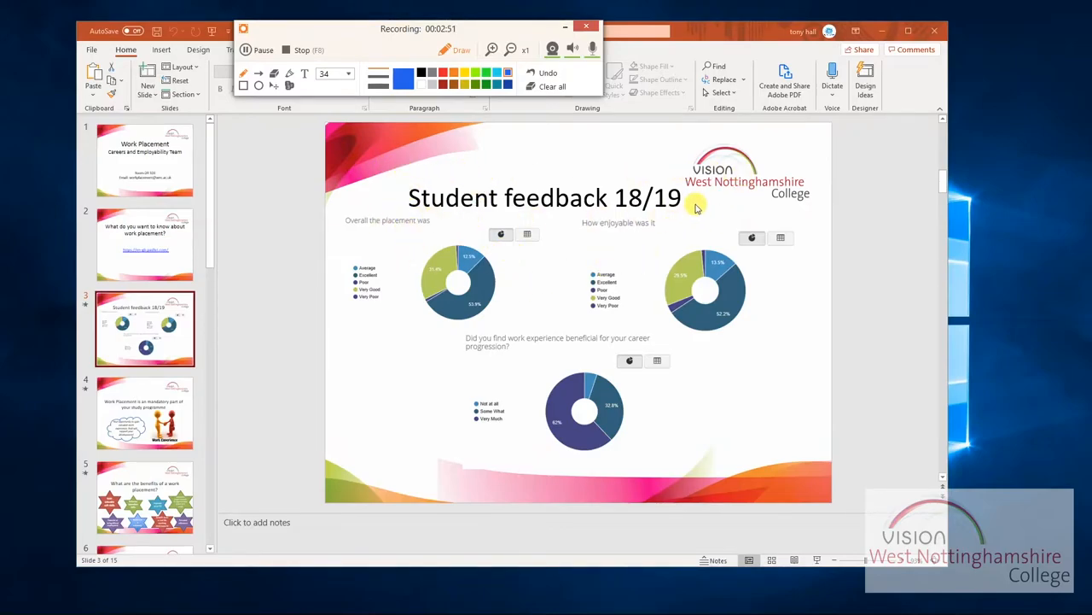
mouse_move(801, 264)
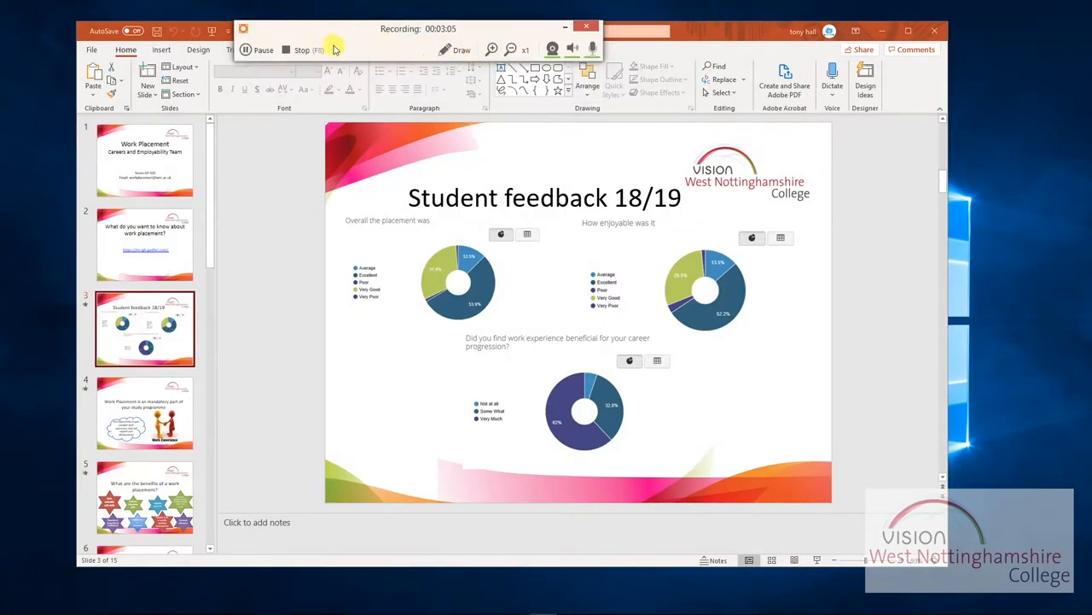
mouse_move(491, 48)
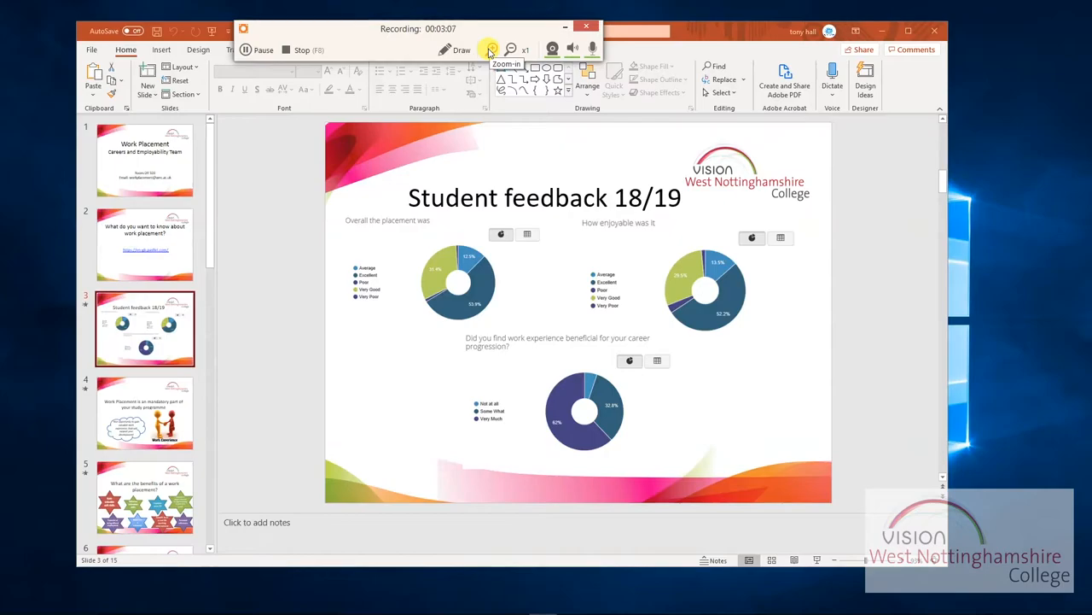
mouse_move(806, 408)
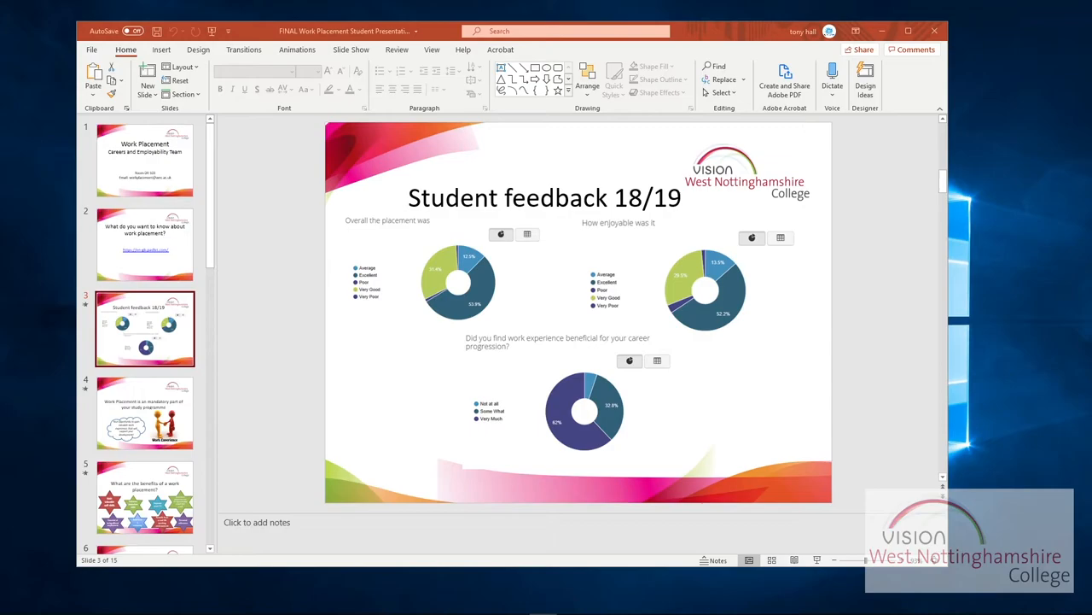
- Open the finished recordings list and show the extra options for the 3:11 video
click(261, 122)
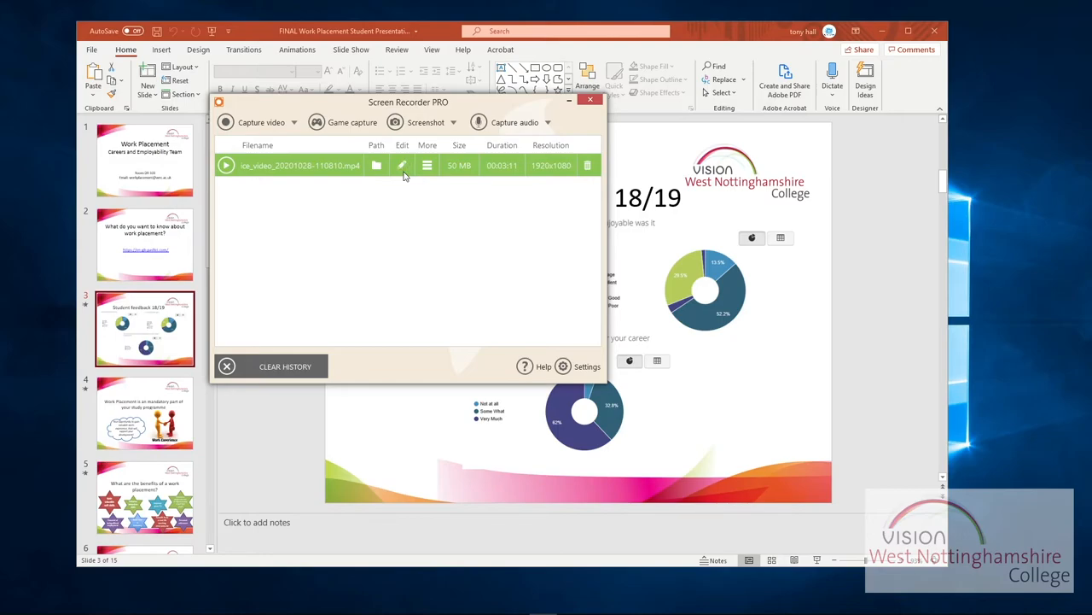
mouse_move(427, 165)
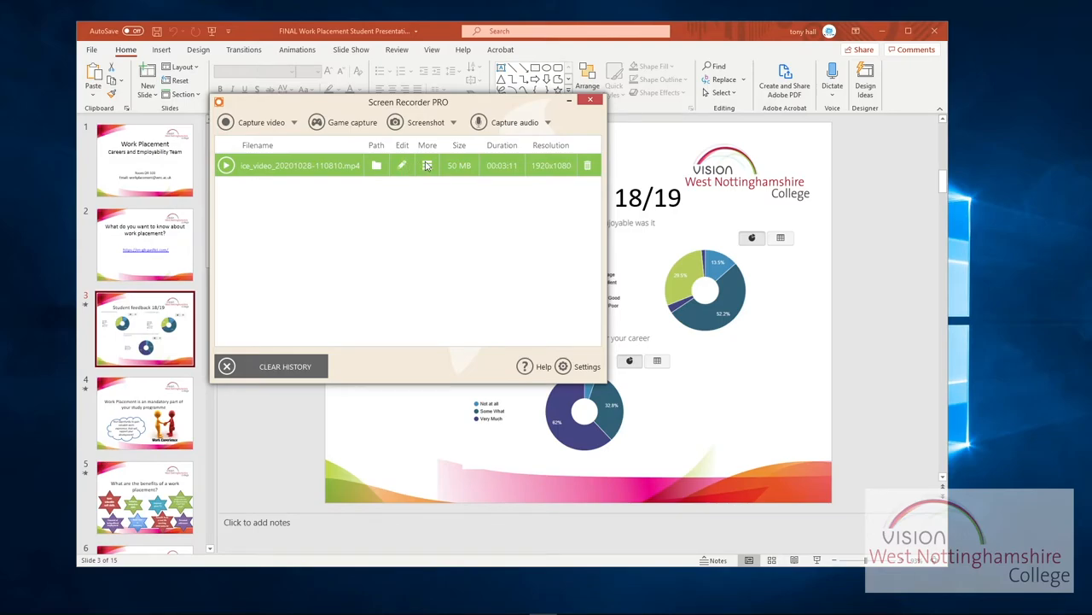
click(426, 164)
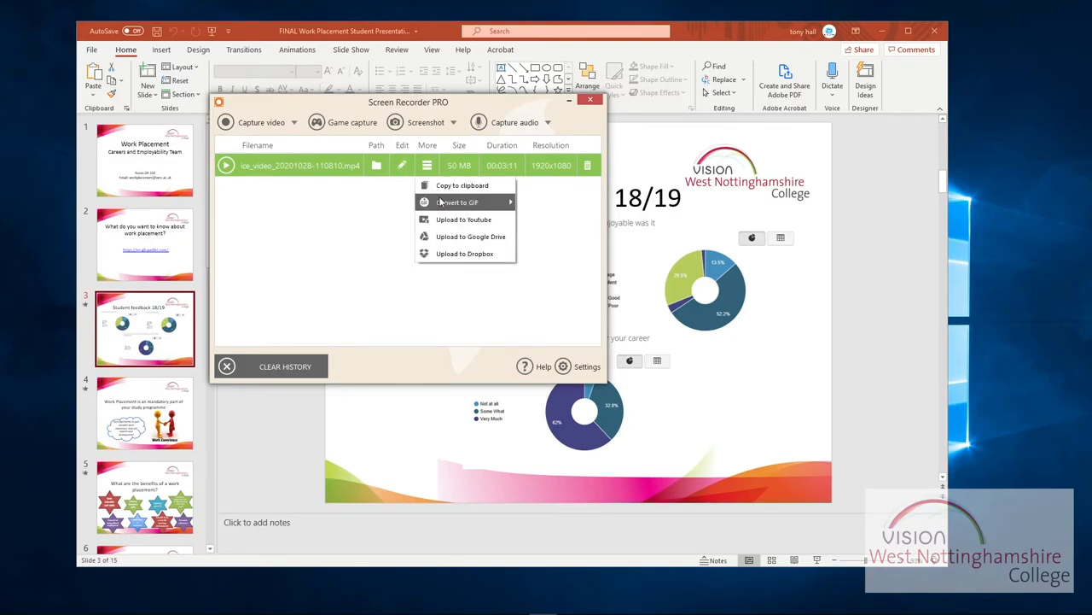
mouse_move(458, 202)
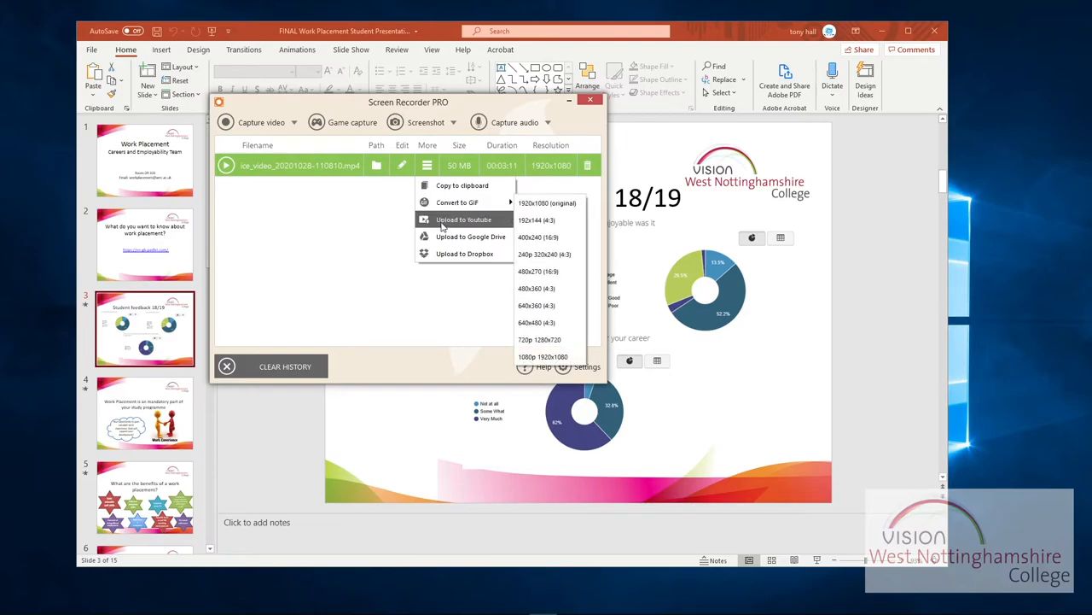
mouse_move(470, 245)
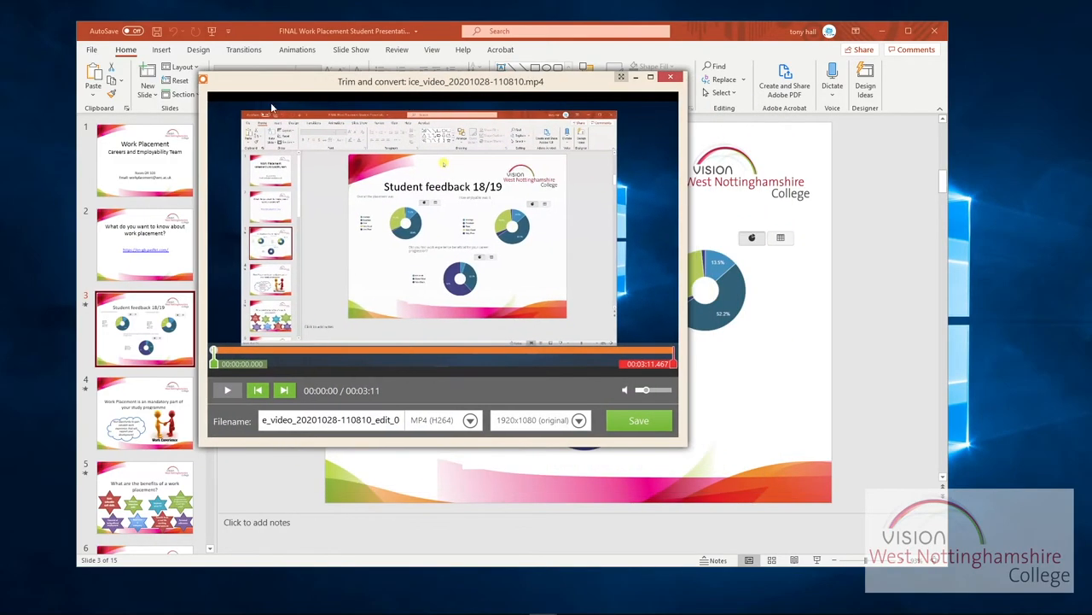
mouse_move(671, 341)
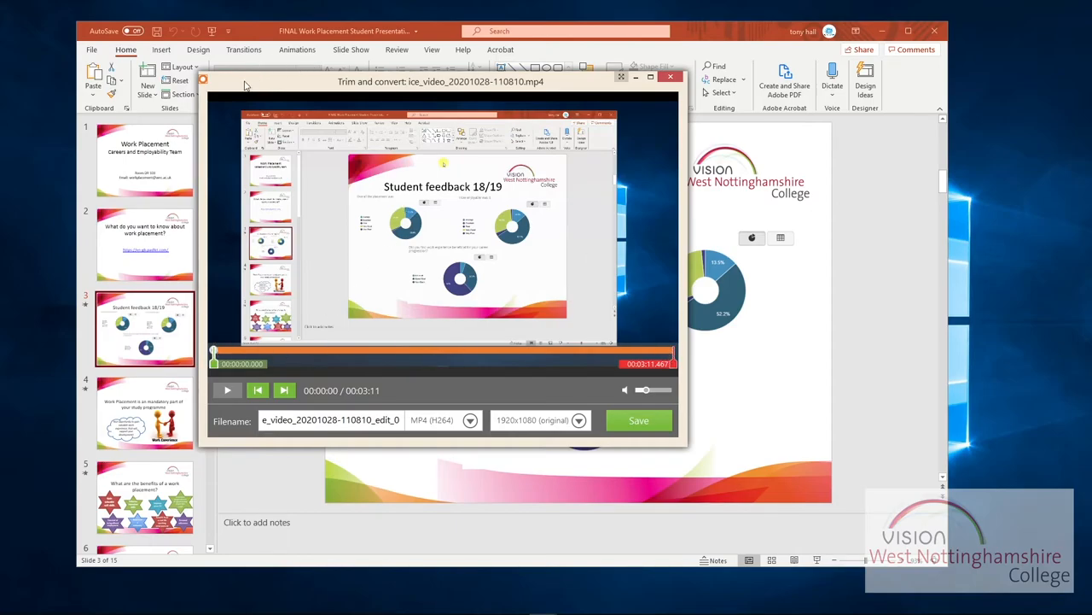
mouse_move(302, 173)
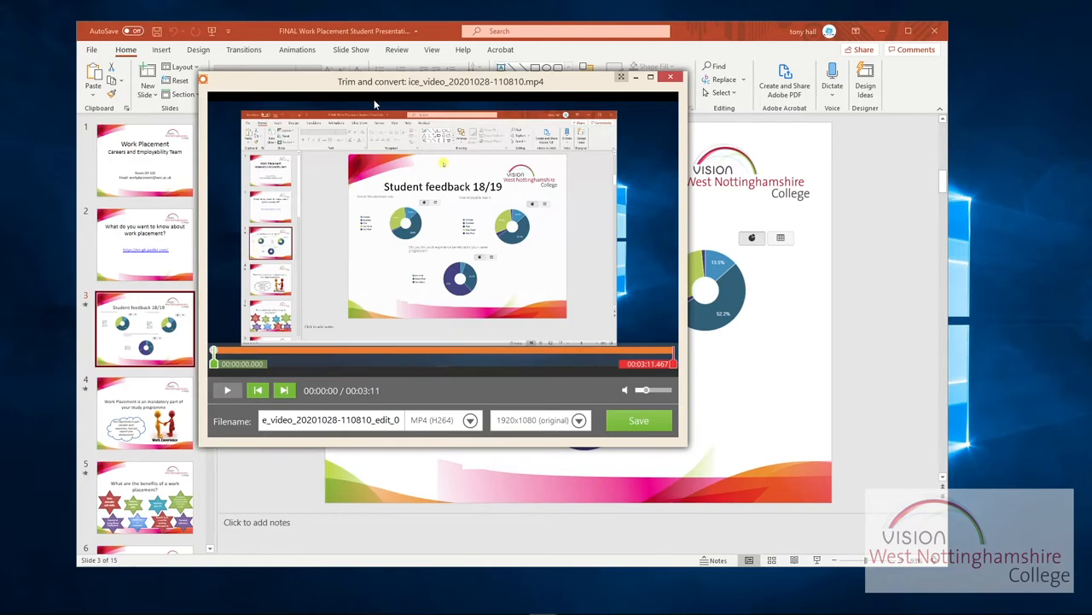
mouse_move(533, 209)
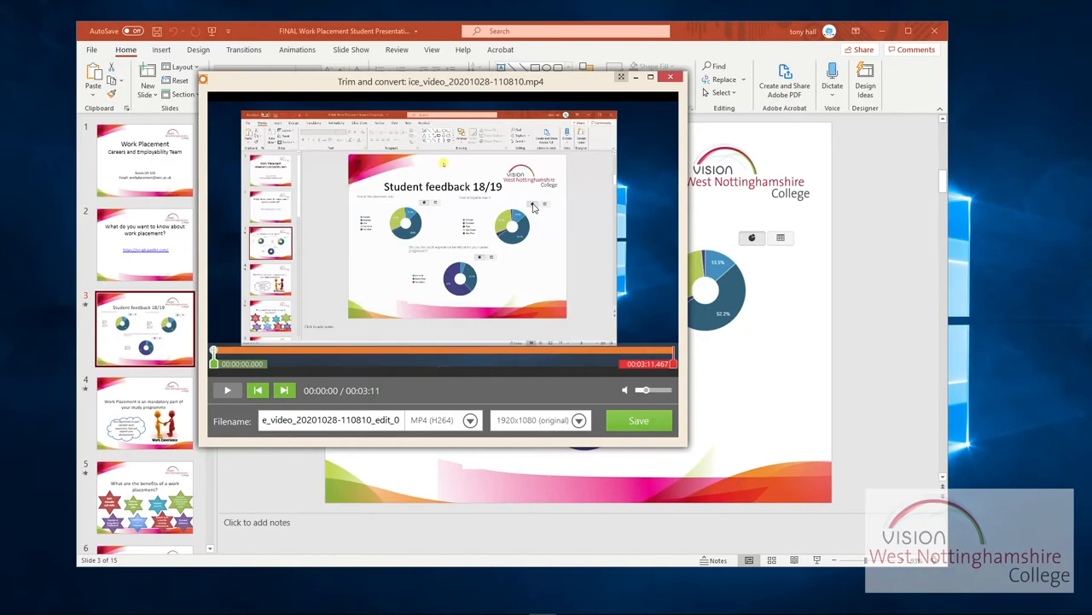
mouse_move(271, 301)
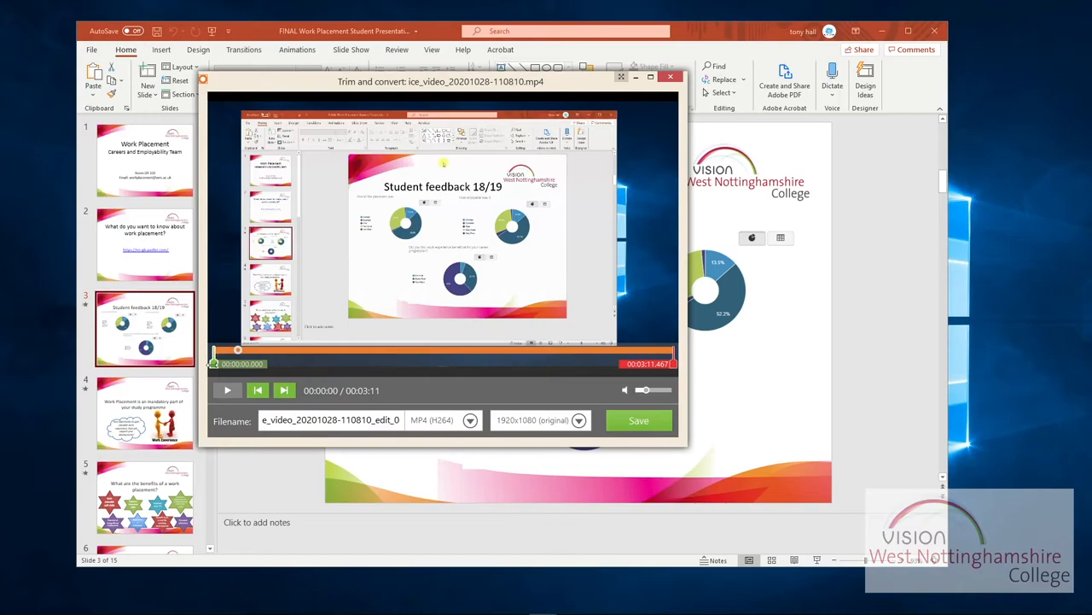
- Drag the trim start and end markers so the kept section spans about 1:30–2:03
drag(213, 350, 240, 350)
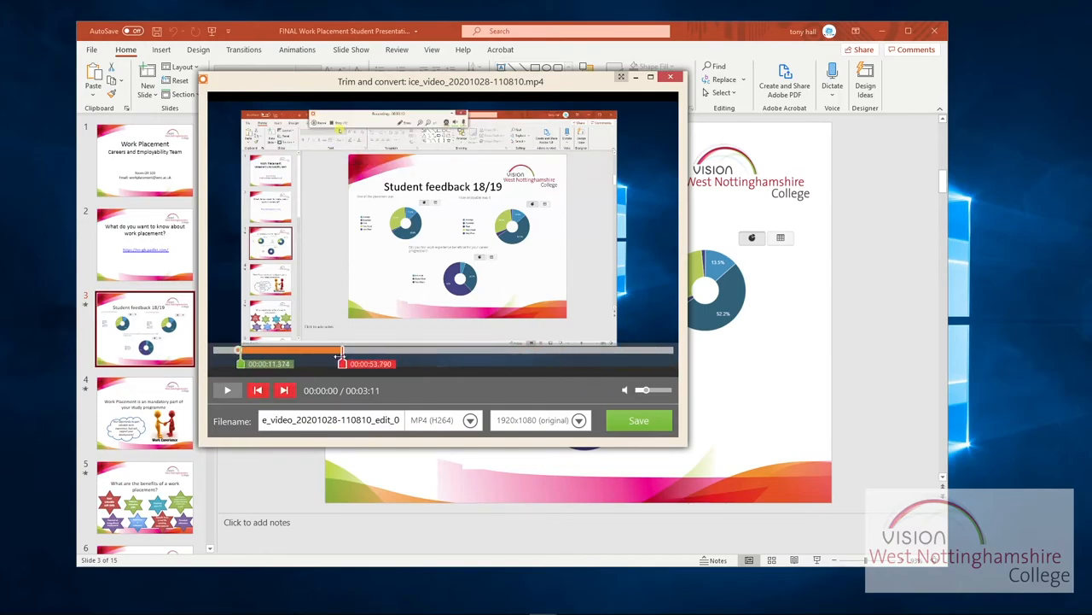
drag(343, 357, 311, 357)
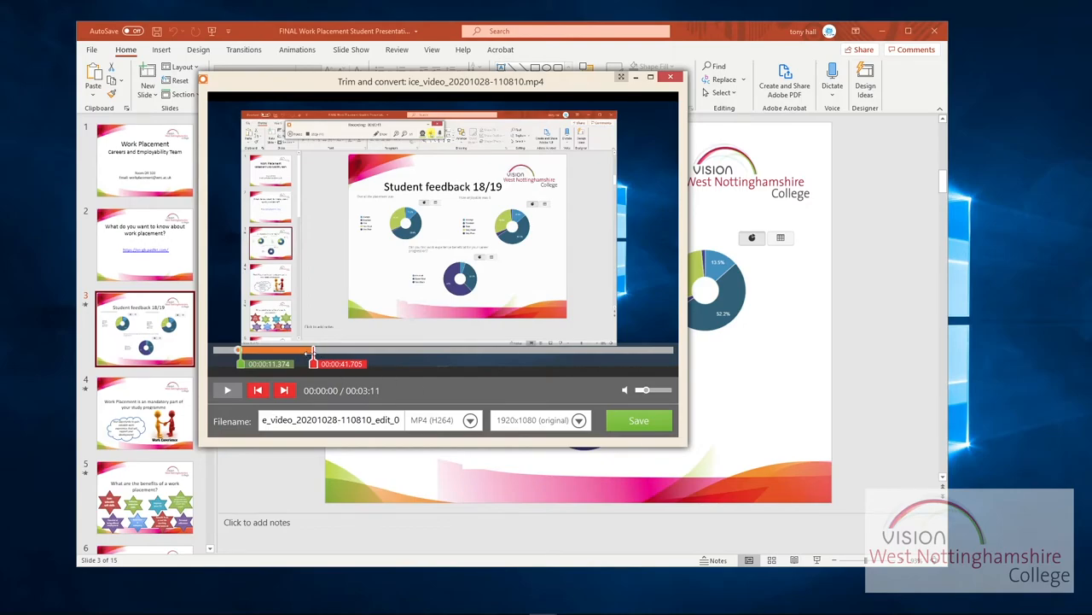
drag(312, 352, 318, 352)
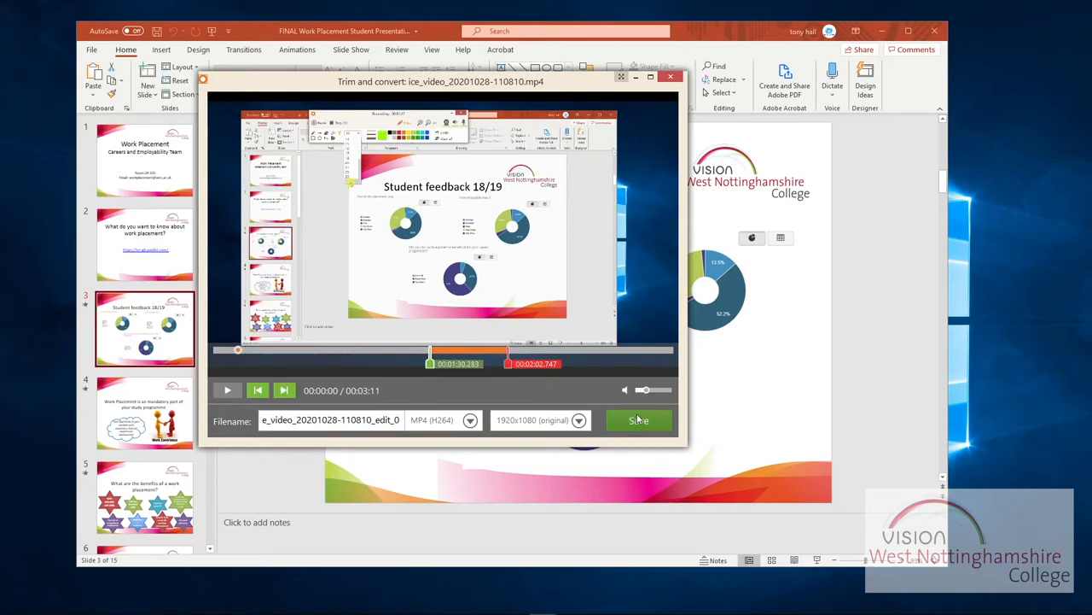
- Move the clip start marker to about 2:31
drag(509, 353, 638, 352)
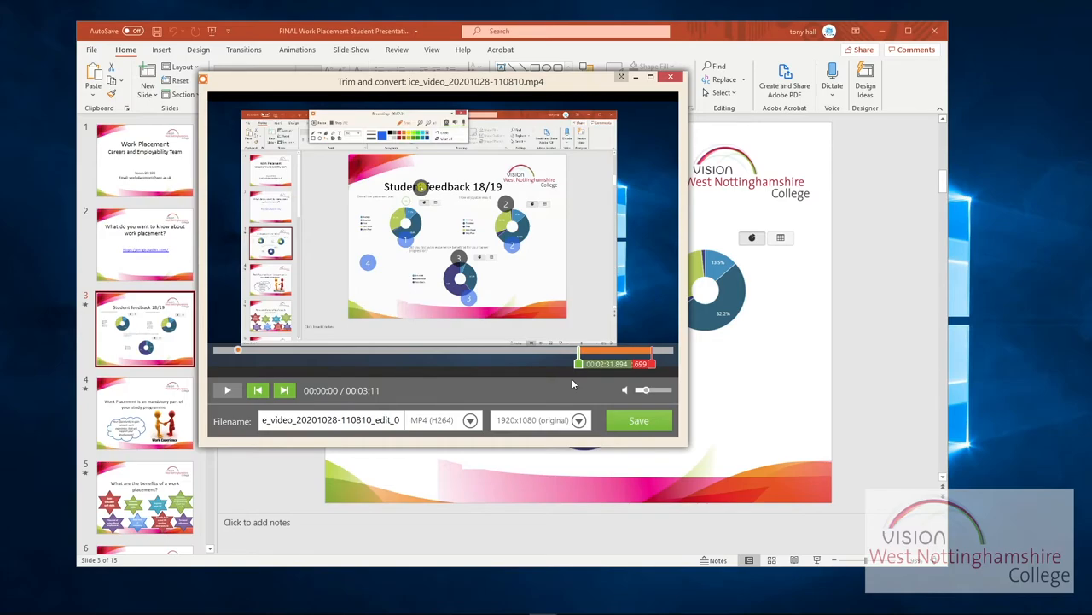
mouse_move(627, 363)
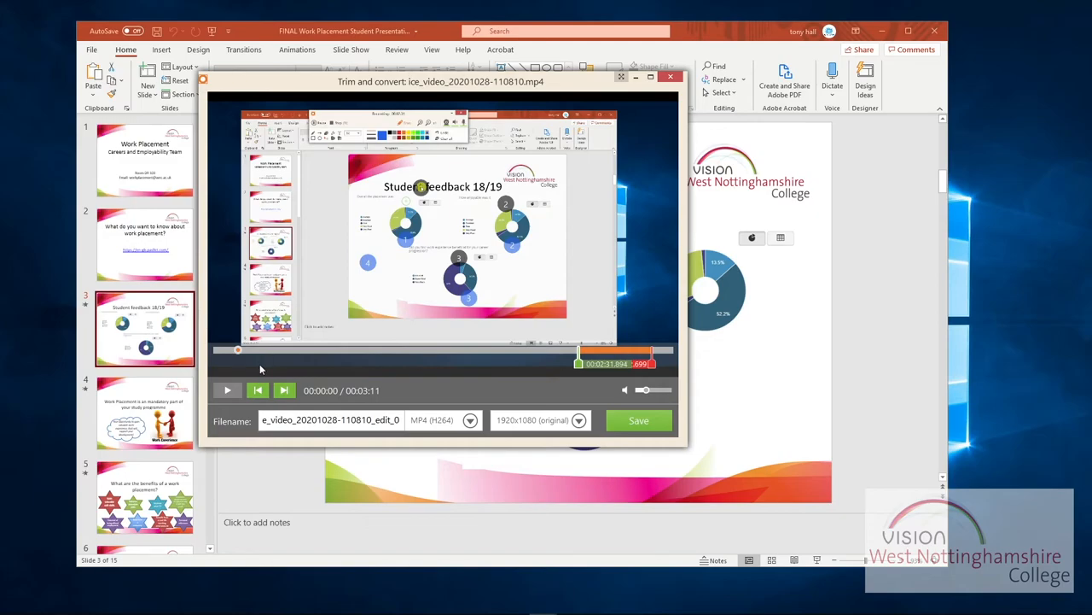
mouse_move(530, 493)
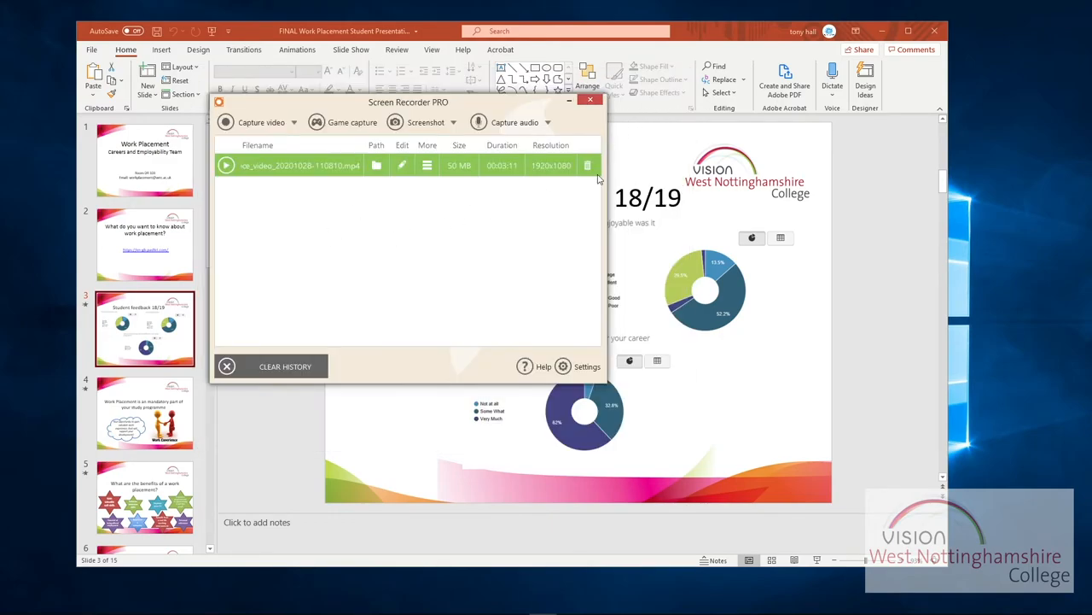
- Delete the recording from the history list and move the recorder window up-right
click(588, 165)
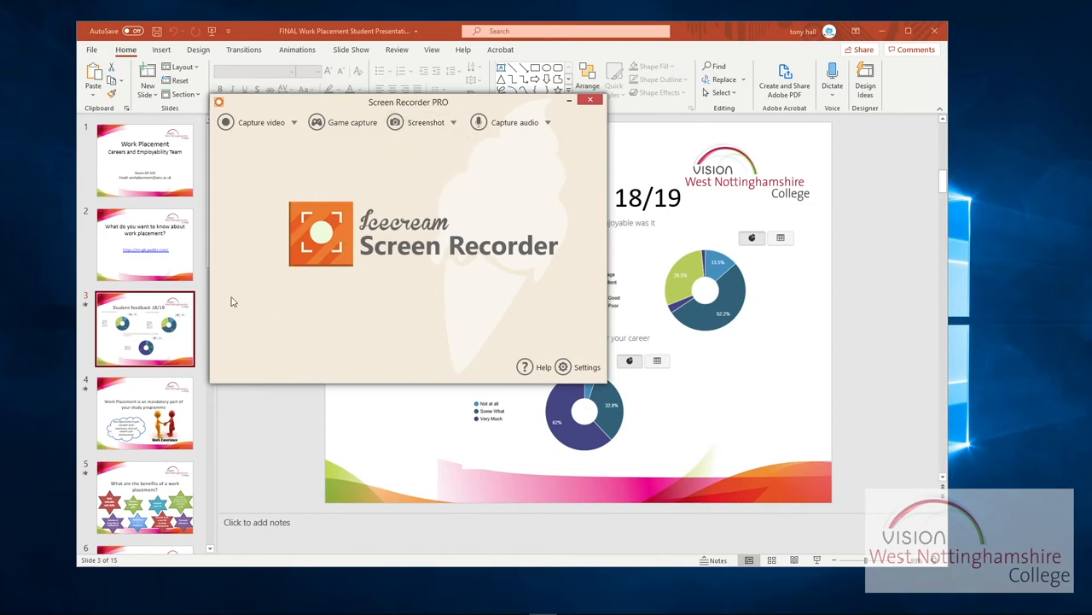
mouse_move(313, 276)
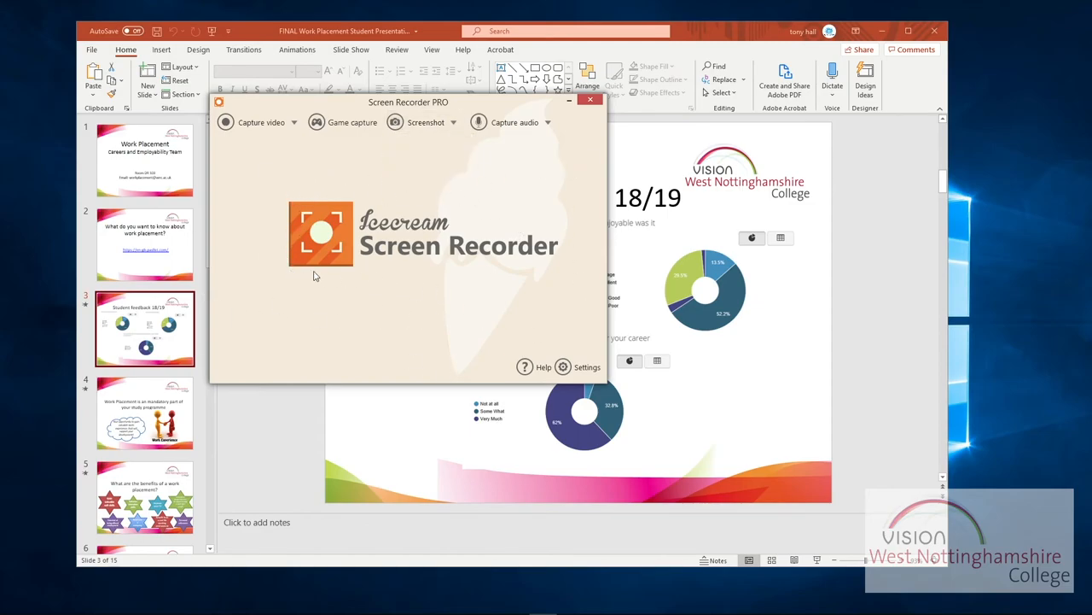
mouse_move(419, 171)
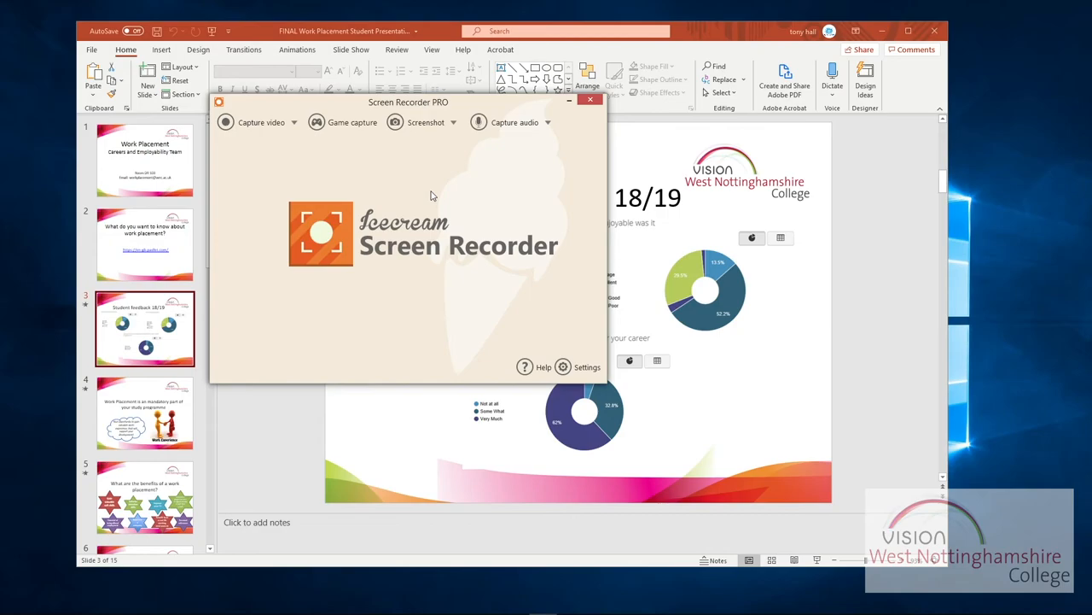
mouse_move(420, 197)
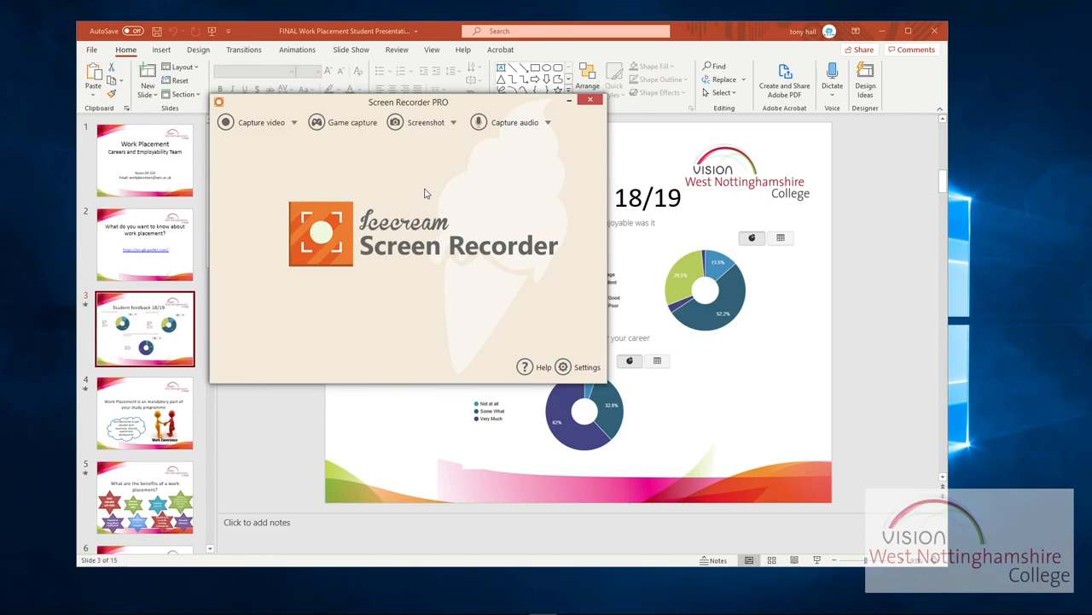
drag(408, 101, 466, 90)
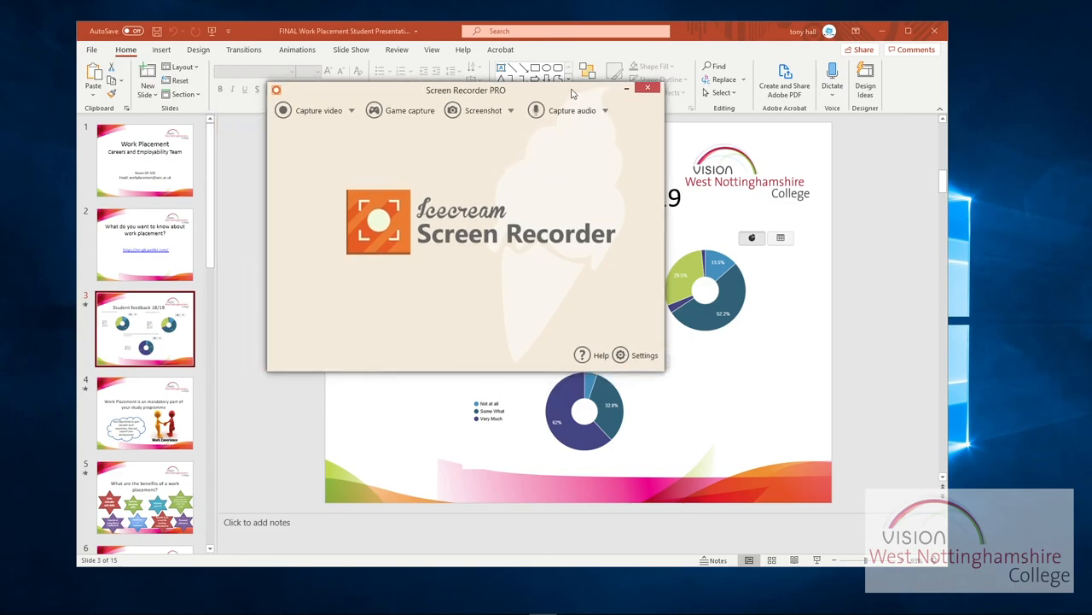